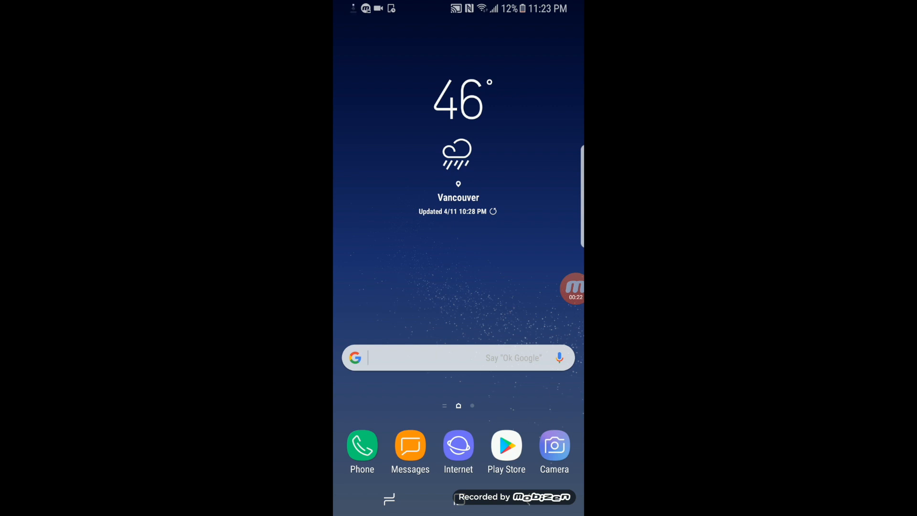
Reach Access Point Names via Settings > Connections > Mobile networks.
left_click_drag(457, 8, 457, 234)
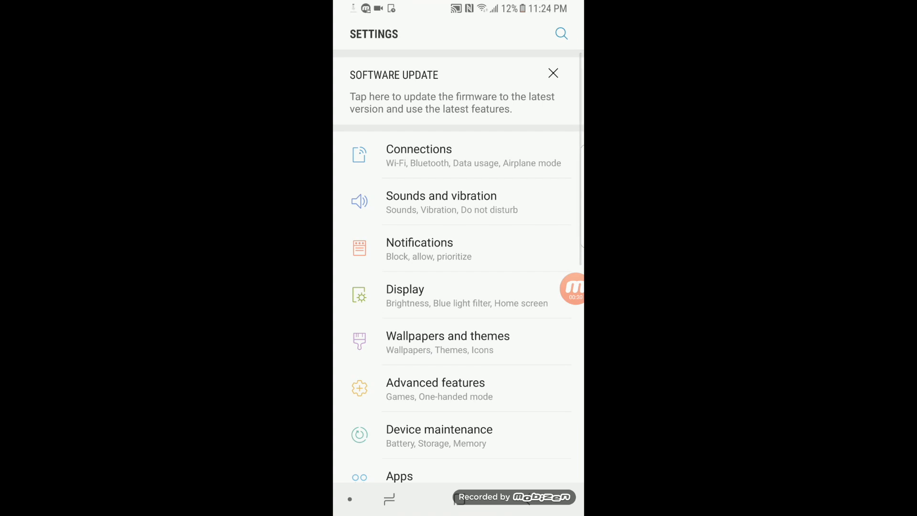
left_click(418, 155)
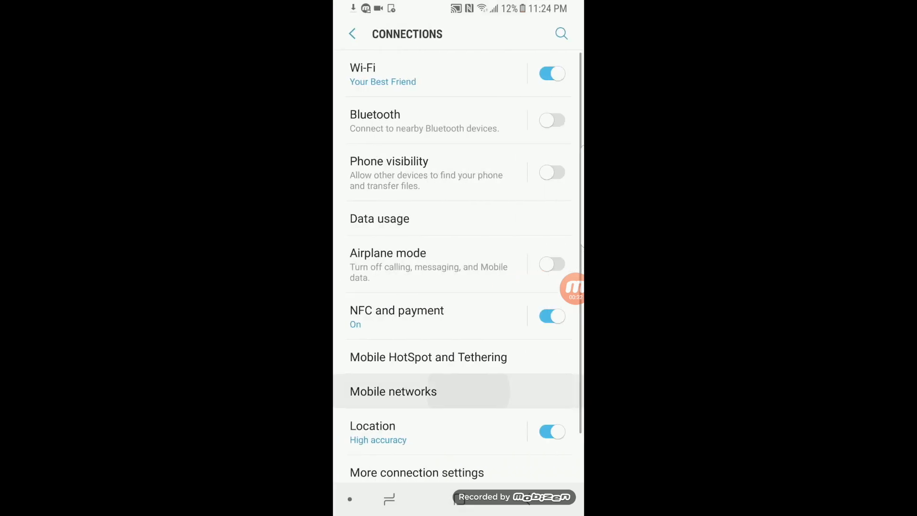
left_click(392, 391)
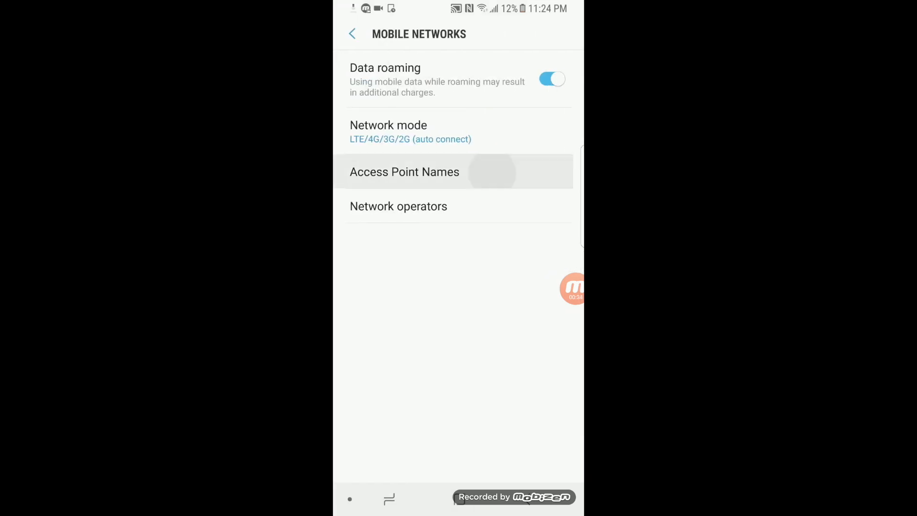
left_click(404, 171)
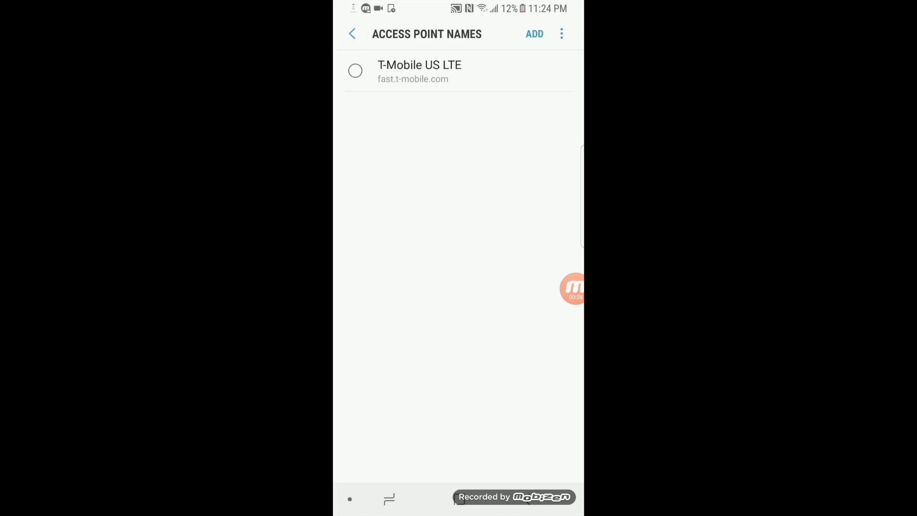
Add a new access point named AT&T with APN phone.
left_click(533, 34)
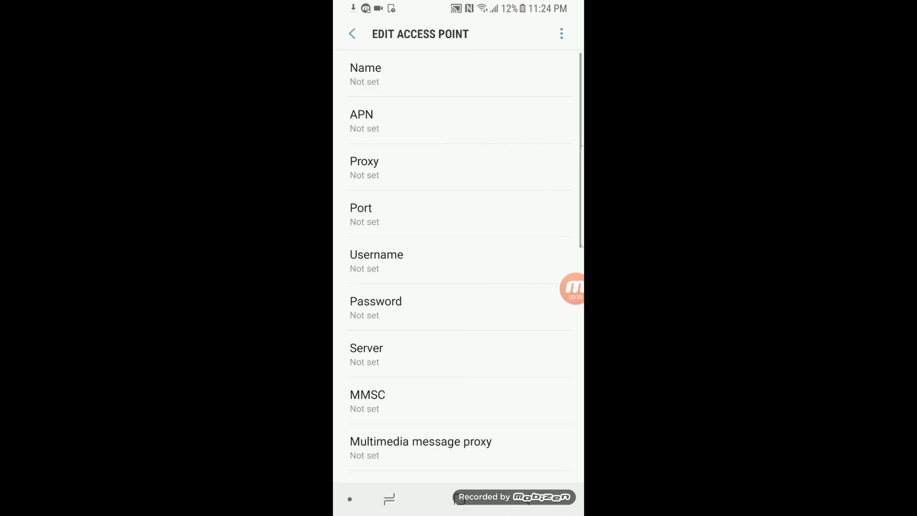
left_click(366, 74)
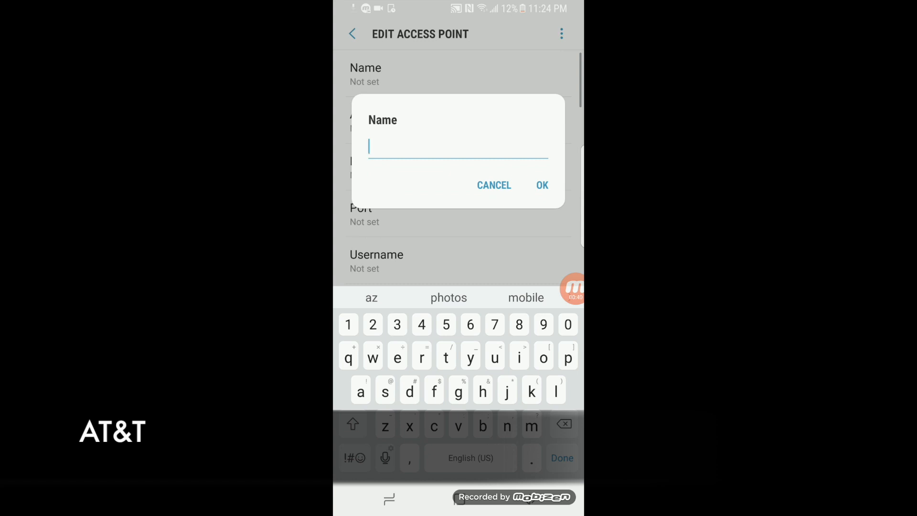
type("AT&T")
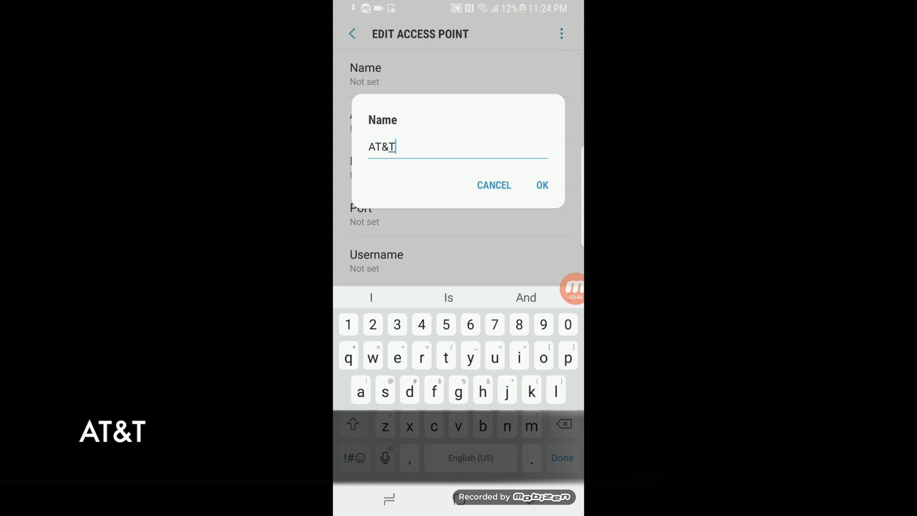
left_click(541, 184)
type("phone")
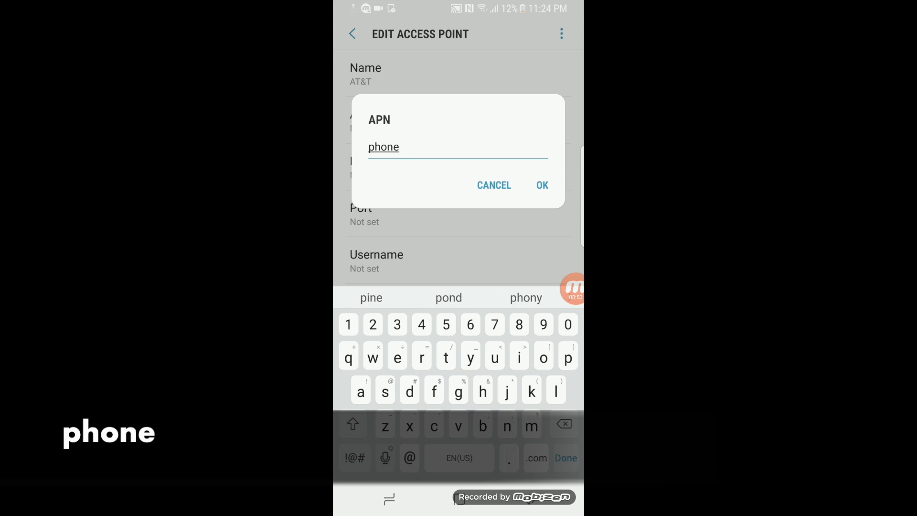
left_click(541, 184)
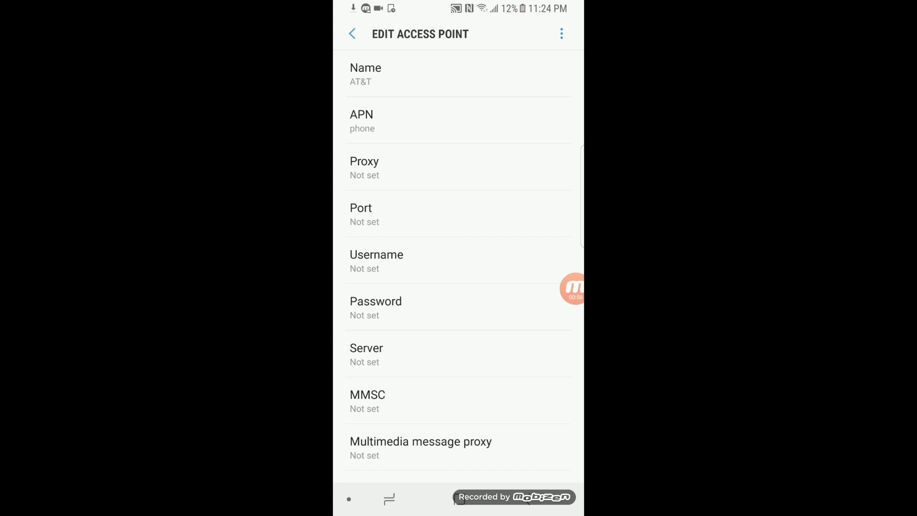
scroll("down", 3)
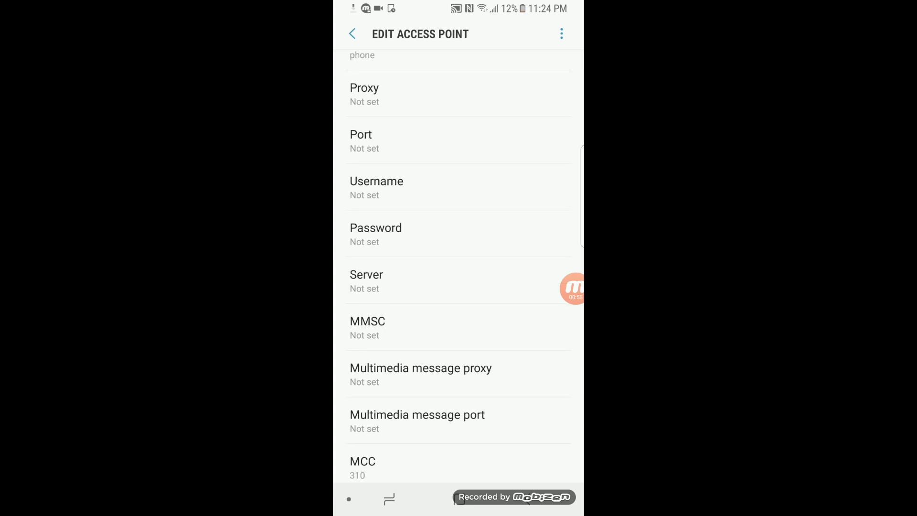
left_click(367, 328)
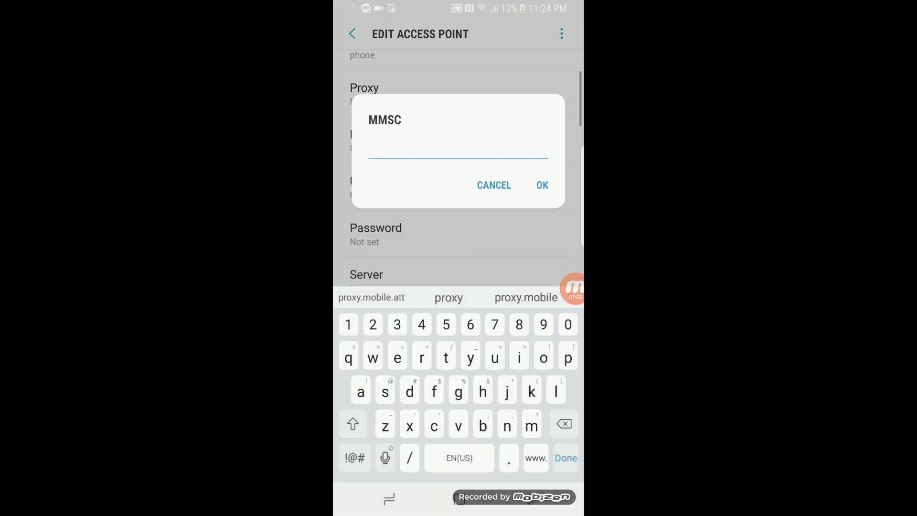
type("http:")
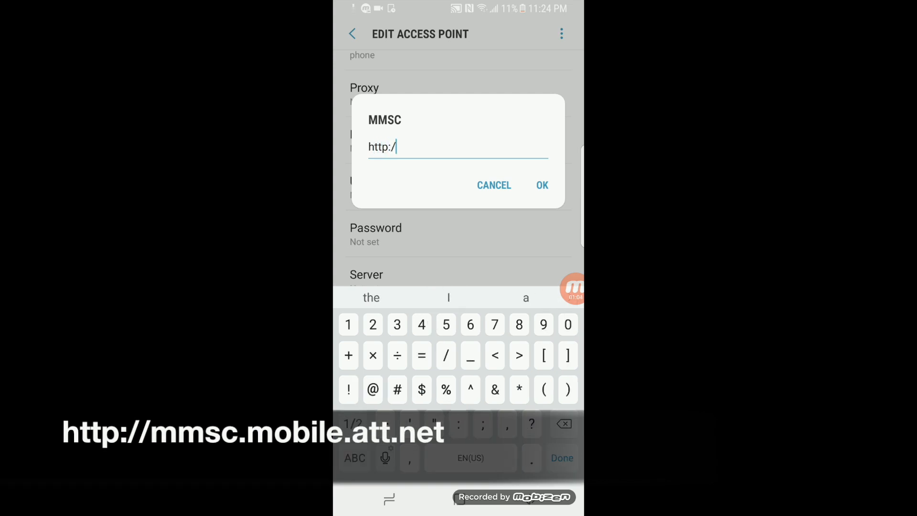
type("/")
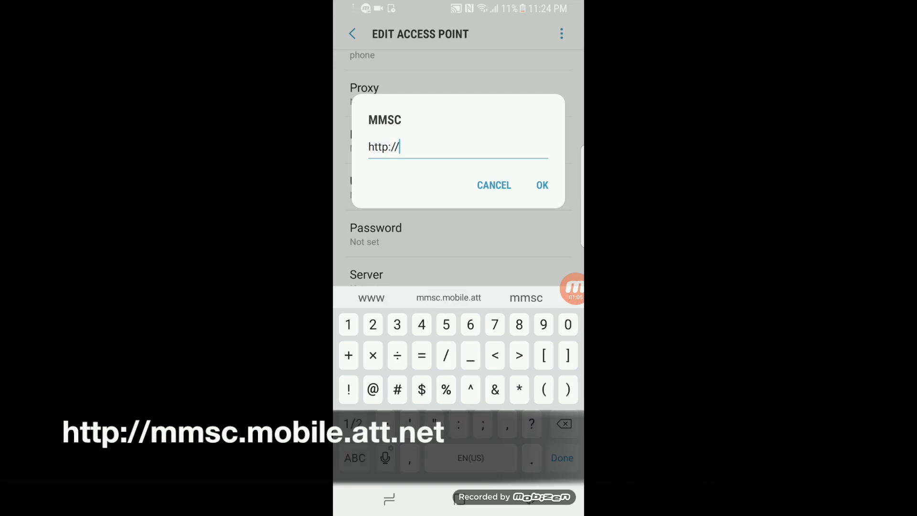
type("mmsc.mobile.att")
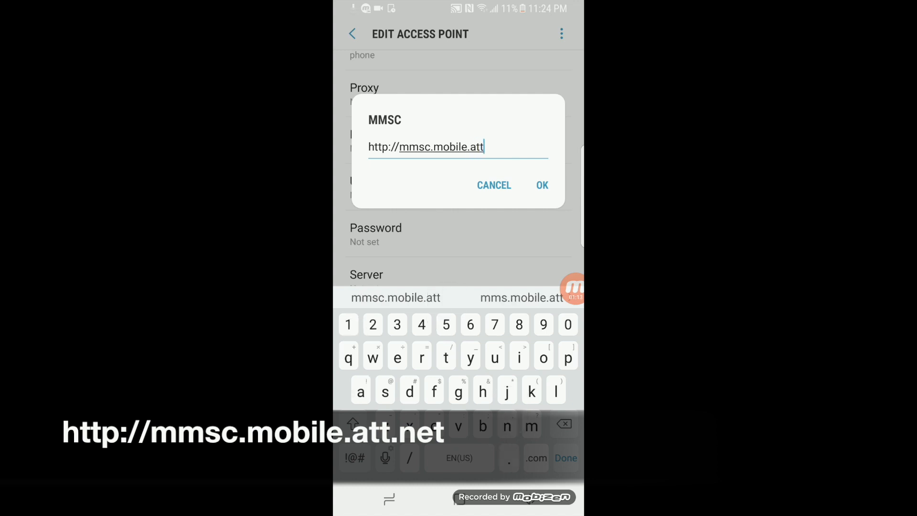
type(".net")
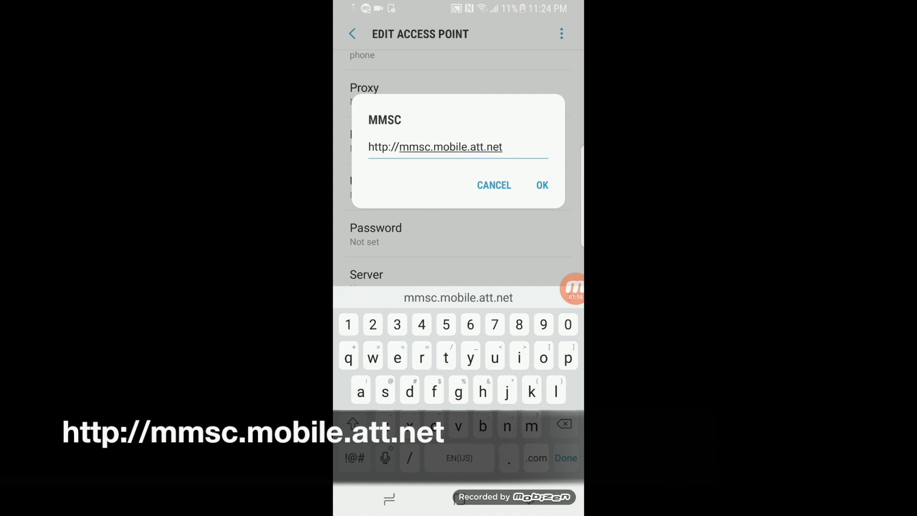
left_click(541, 184)
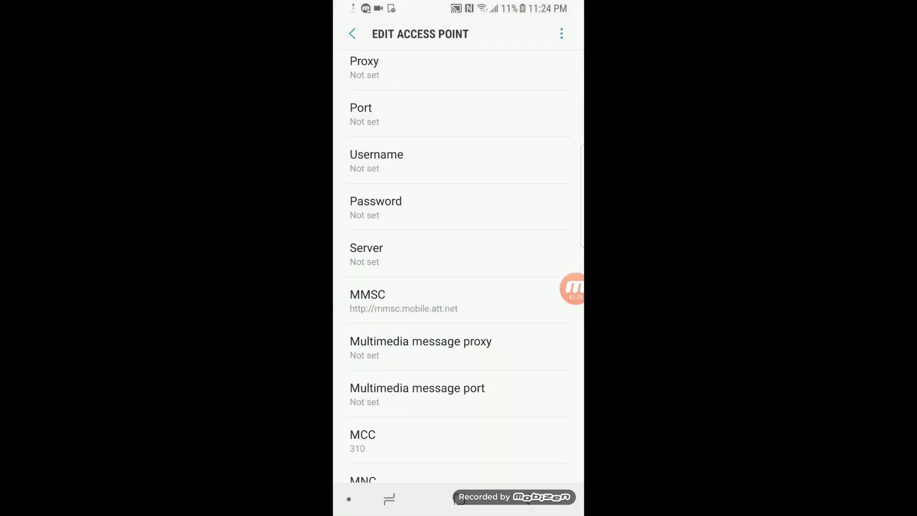
Set the multimedia message proxy to proxy.mobile.att.net.
left_click(420, 341)
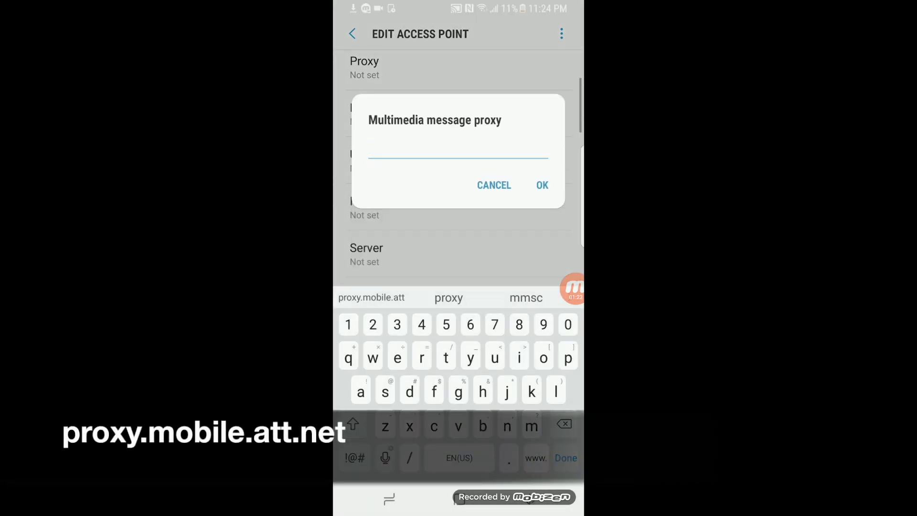
type("proxy.mobile")
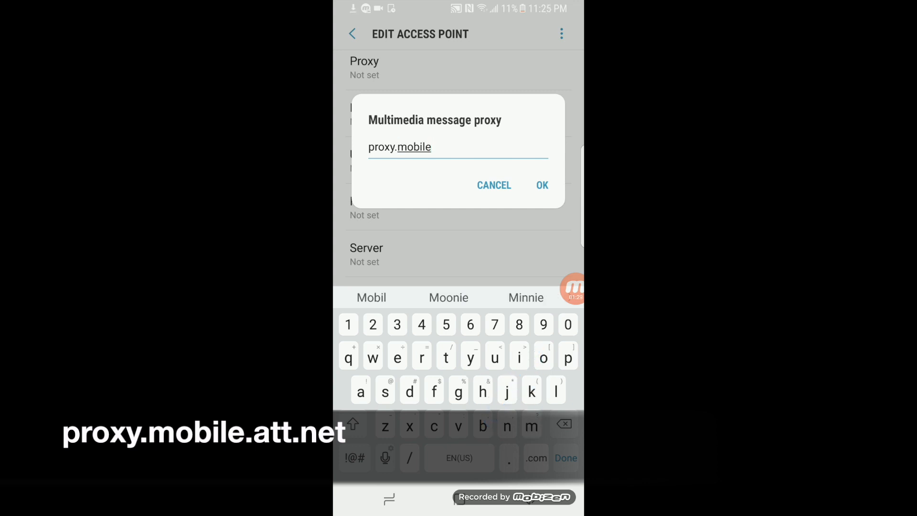
type(".att")
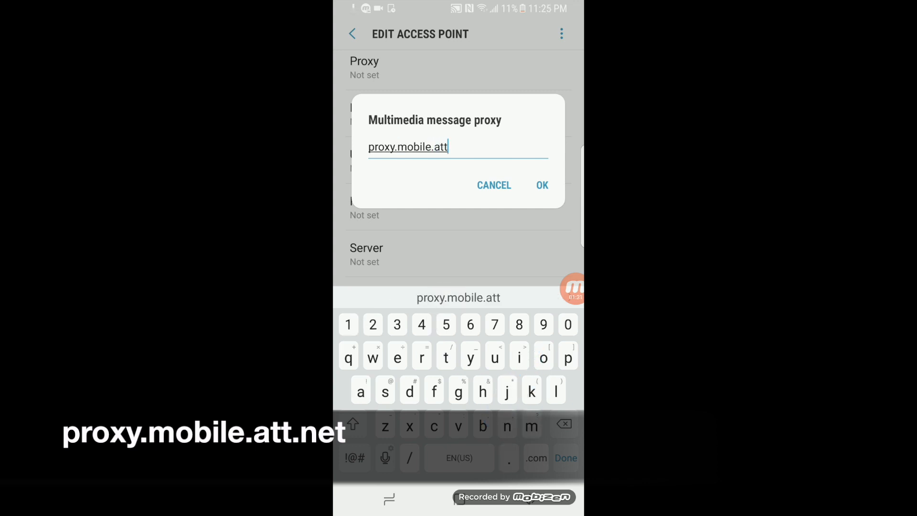
type(".net")
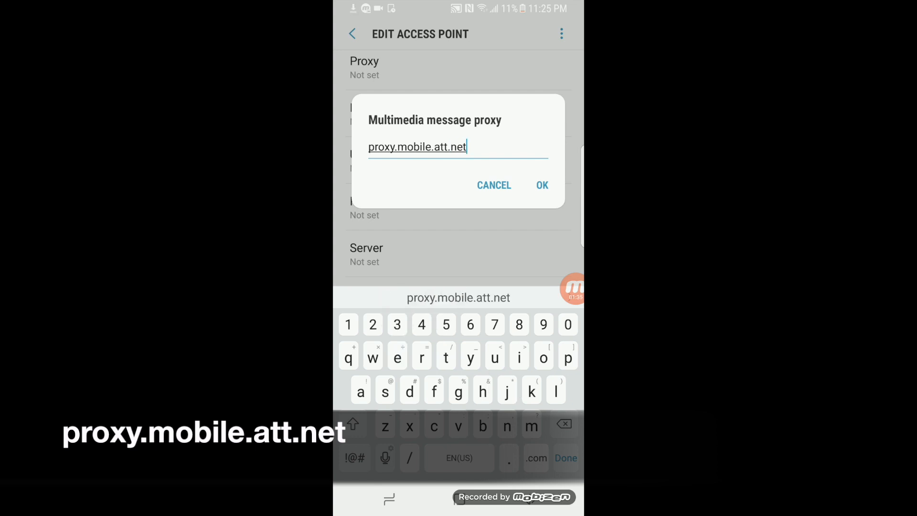
left_click(540, 185)
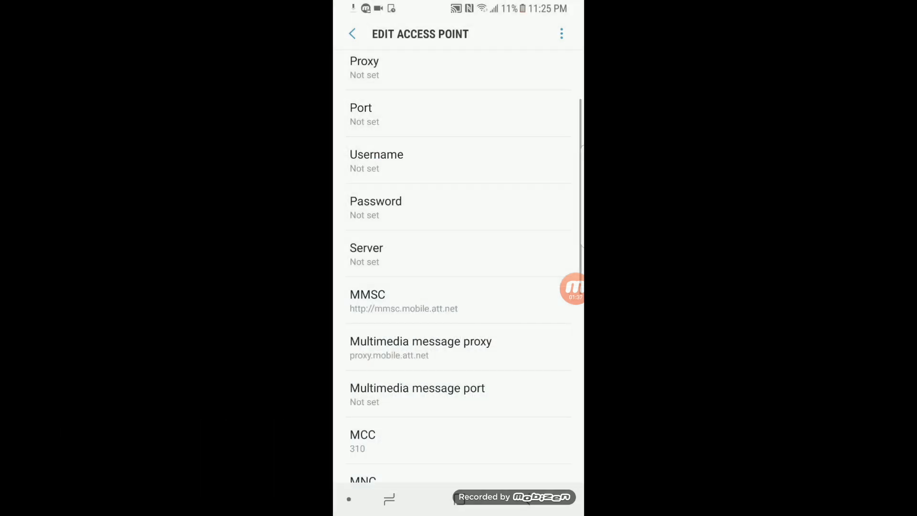
Set multimedia message port 80 and change the MNC from 260 to 410.
scroll("down", 3)
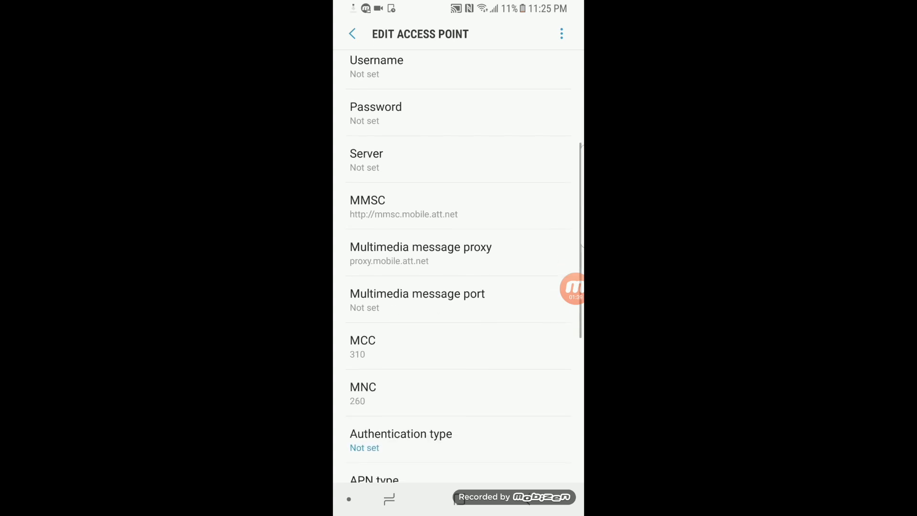
left_click(417, 299)
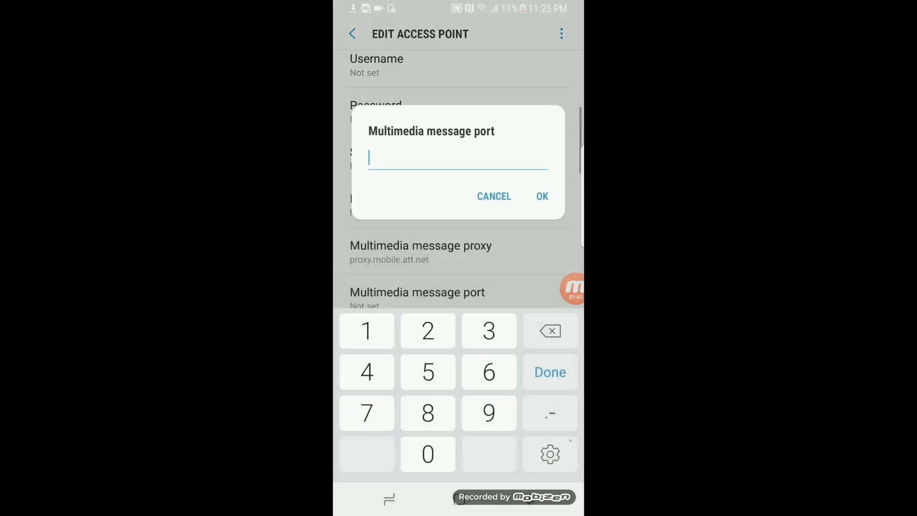
left_click(426, 413)
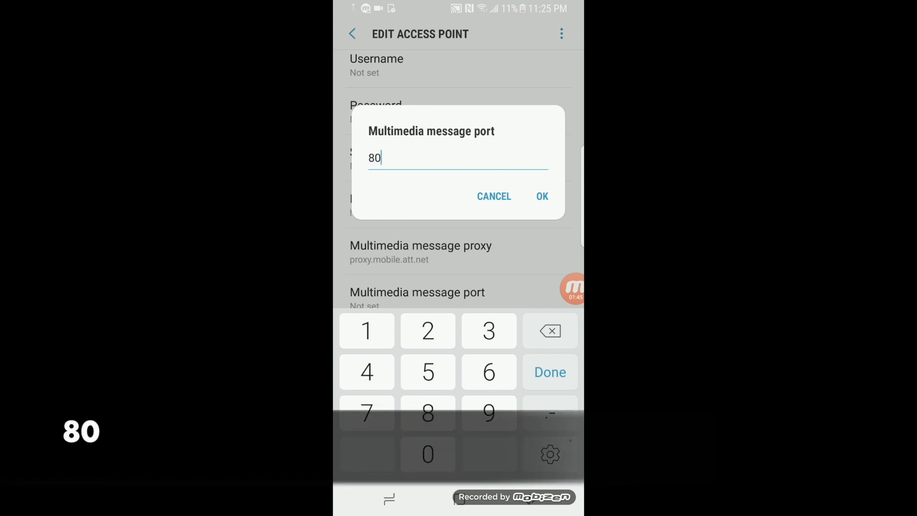
left_click(540, 196)
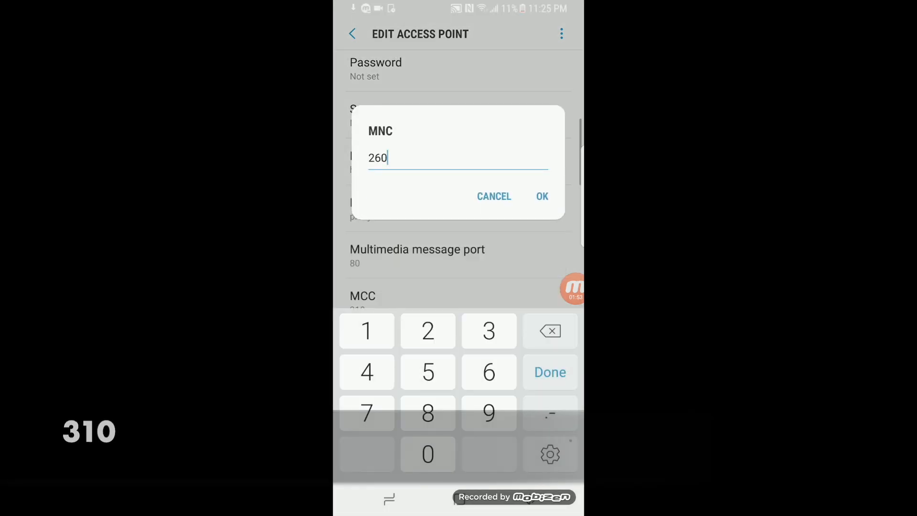
type("410")
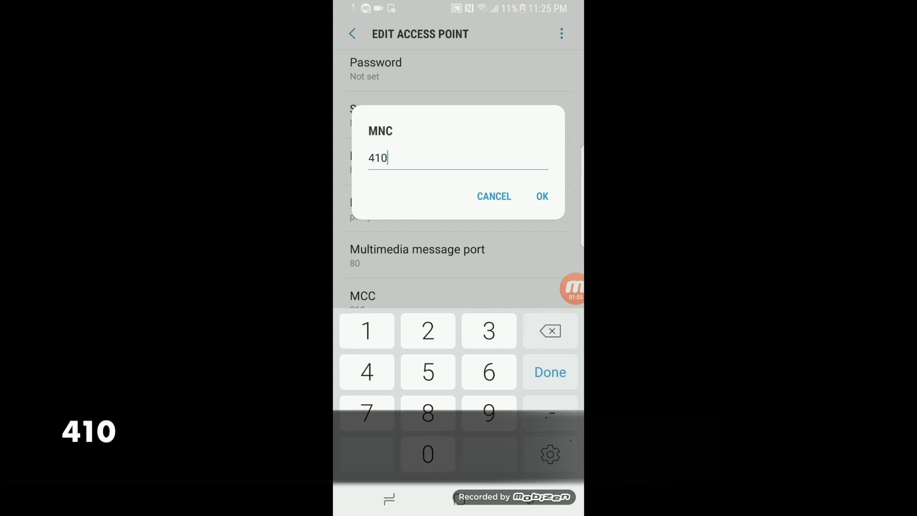
left_click(541, 196)
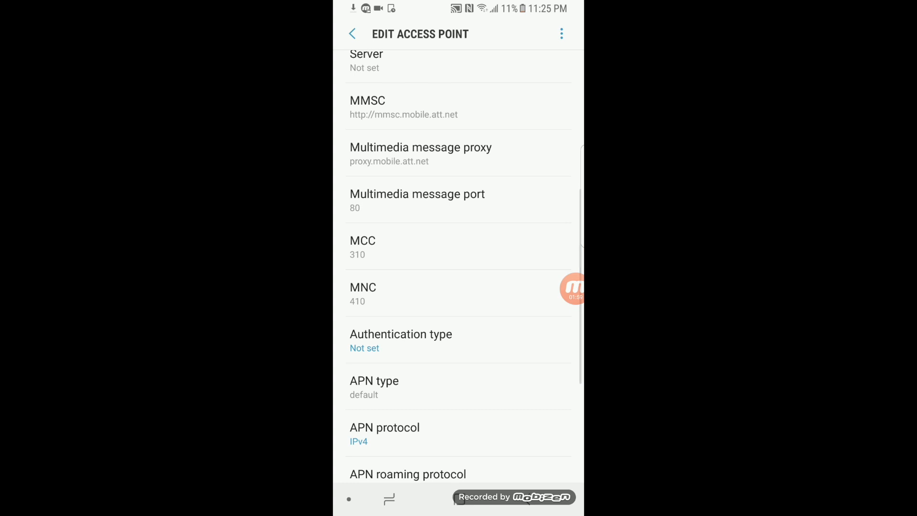
Choose authentication type None and extend APN type to default,mms,supl,hipri.
left_click(401, 340)
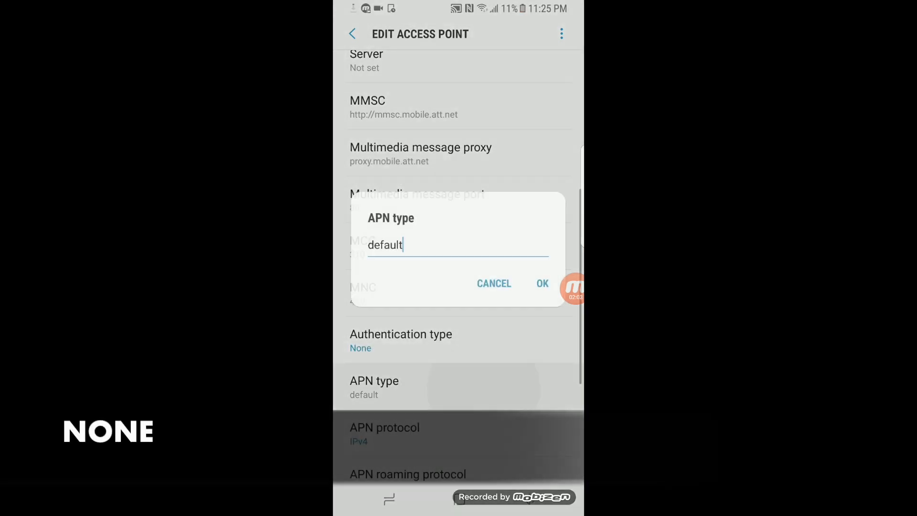
left_click(457, 244)
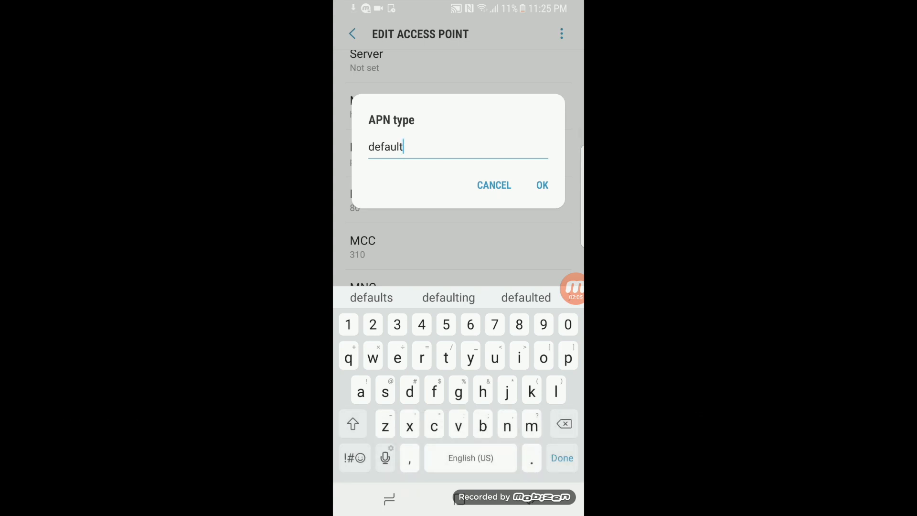
type(",mms,supl,hipri")
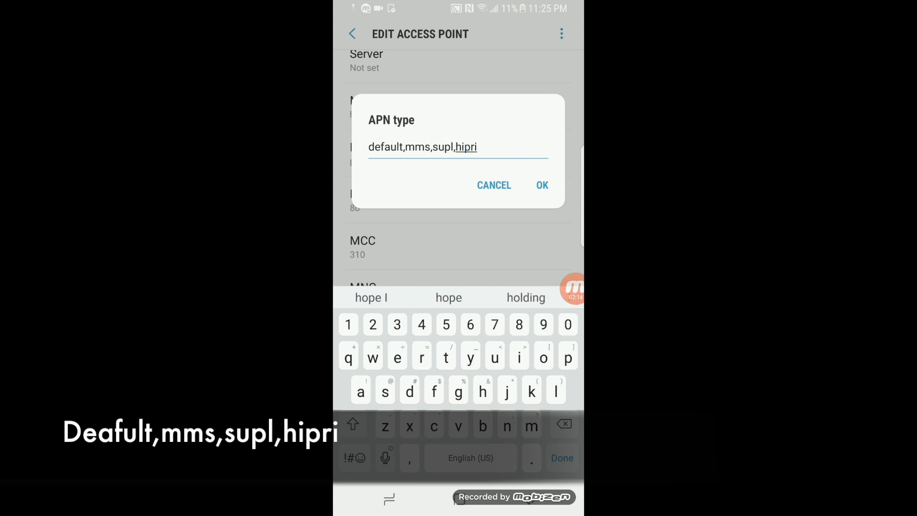
left_click(541, 184)
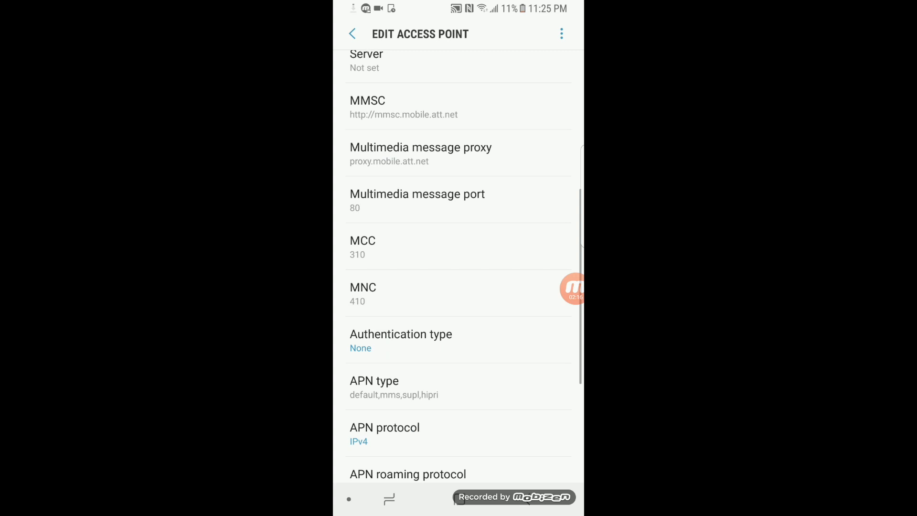
scroll("up", 3)
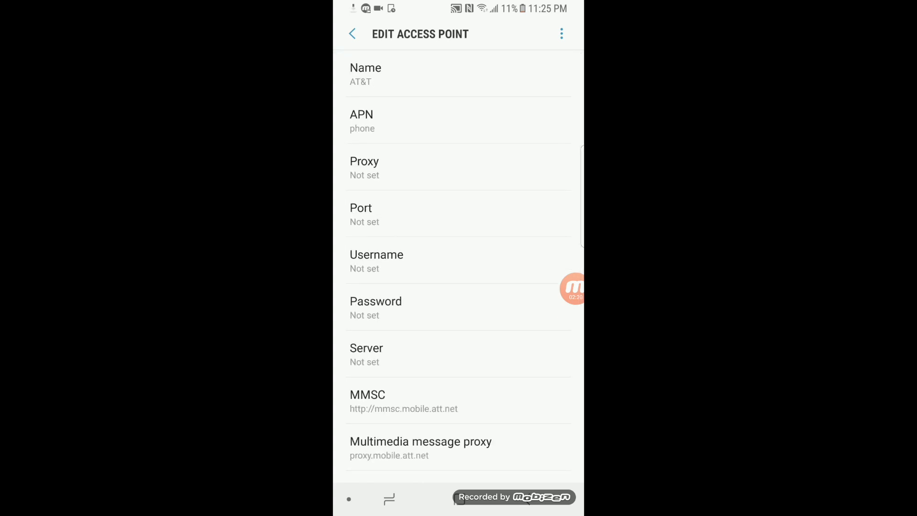
Save the AT&T access point and select it as active in the list.
left_click(561, 33)
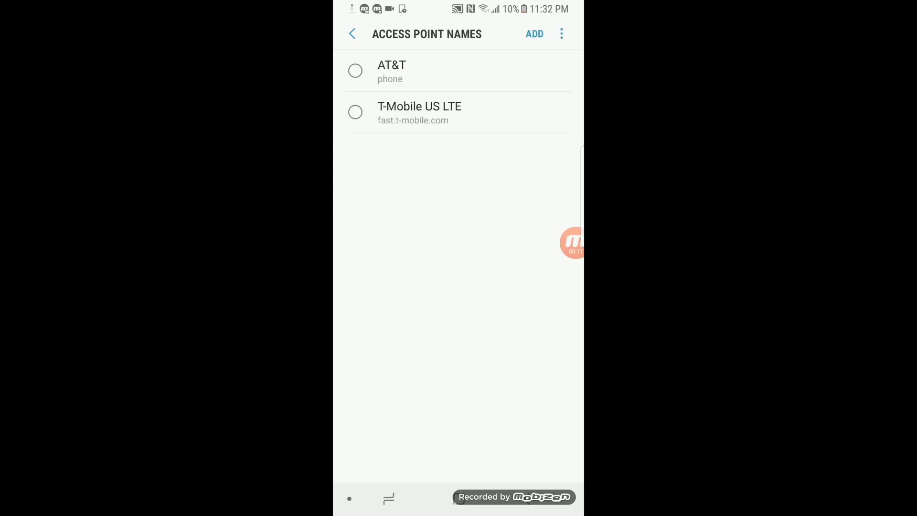
left_click(355, 69)
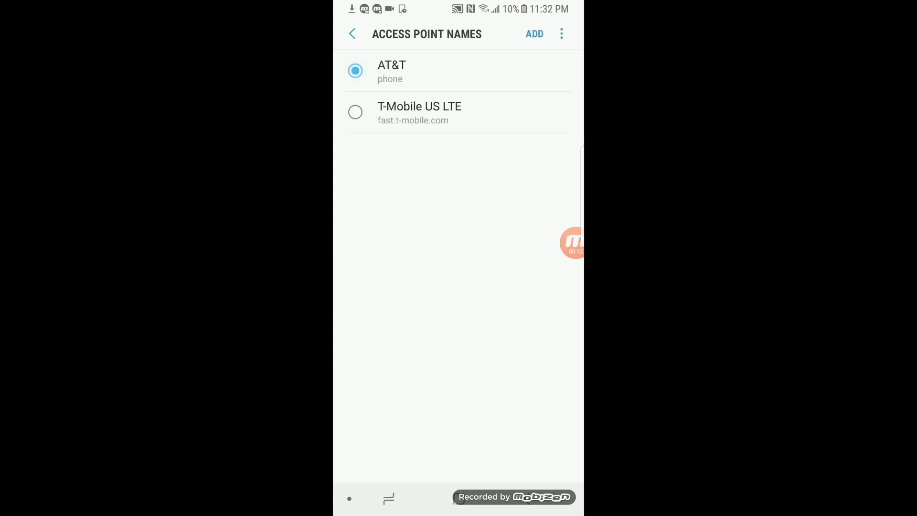